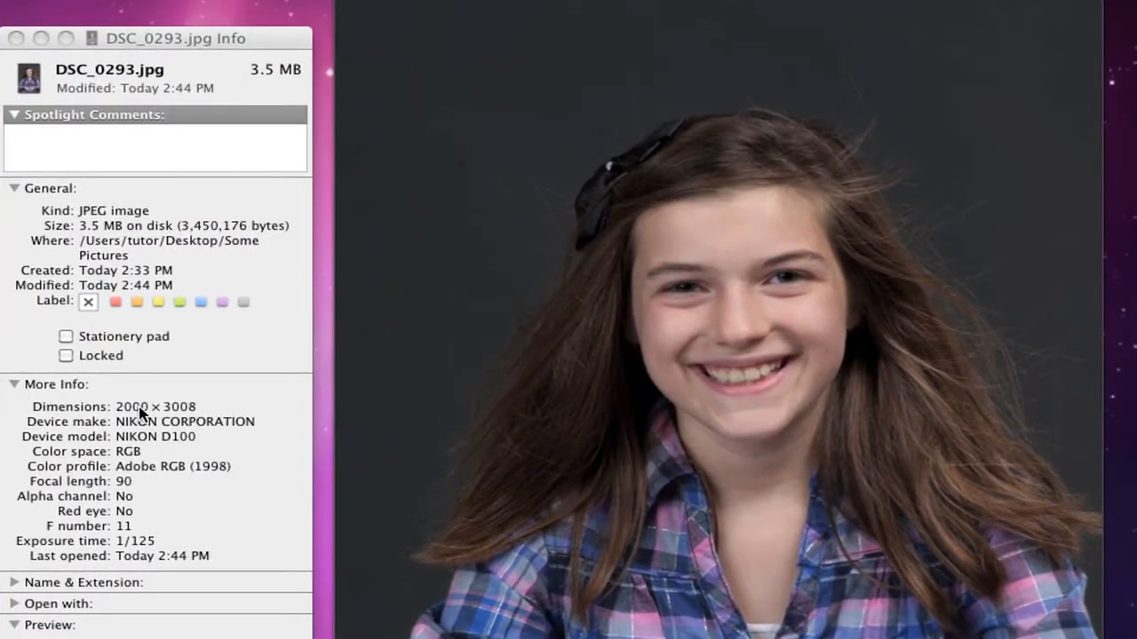
mouse_move(185, 419)
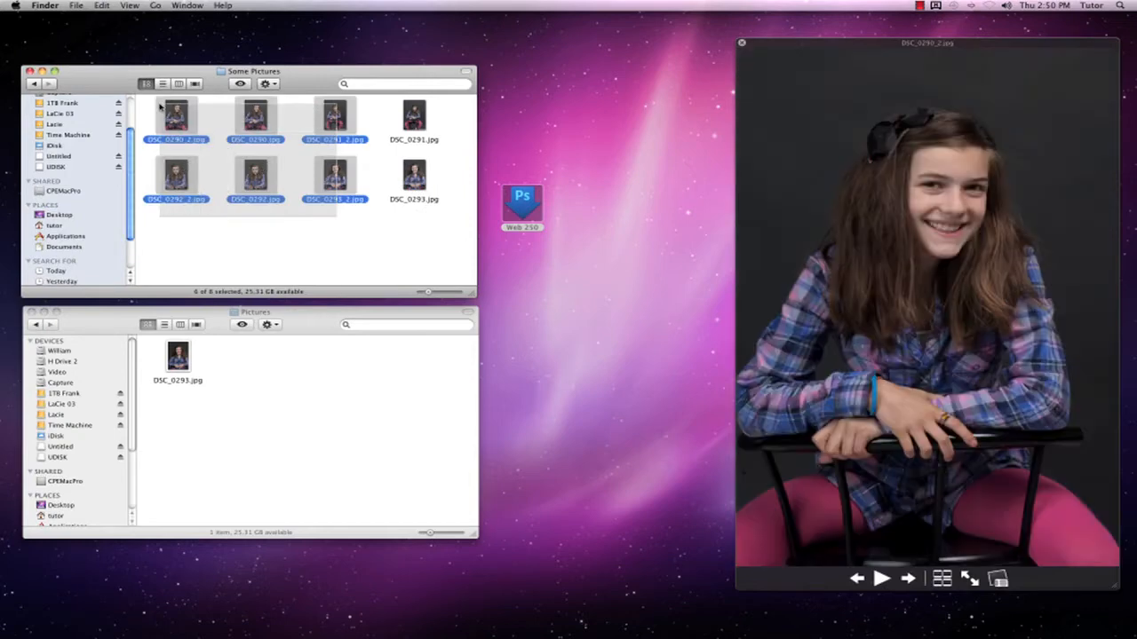
left_click_drag(257, 178, 522, 199)
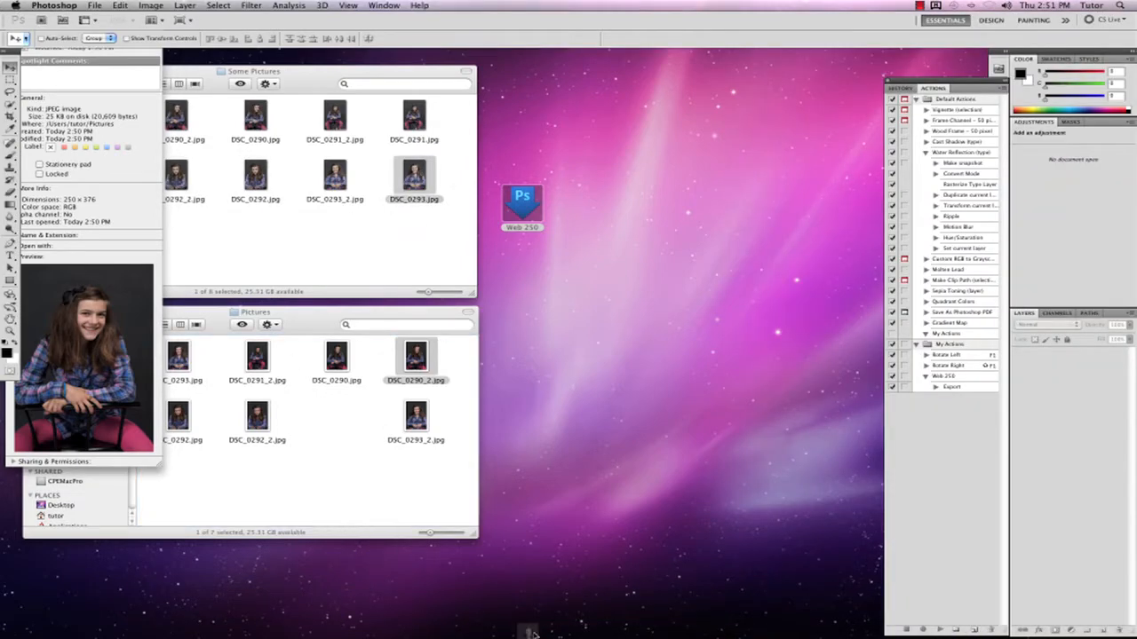
mouse_move(529, 631)
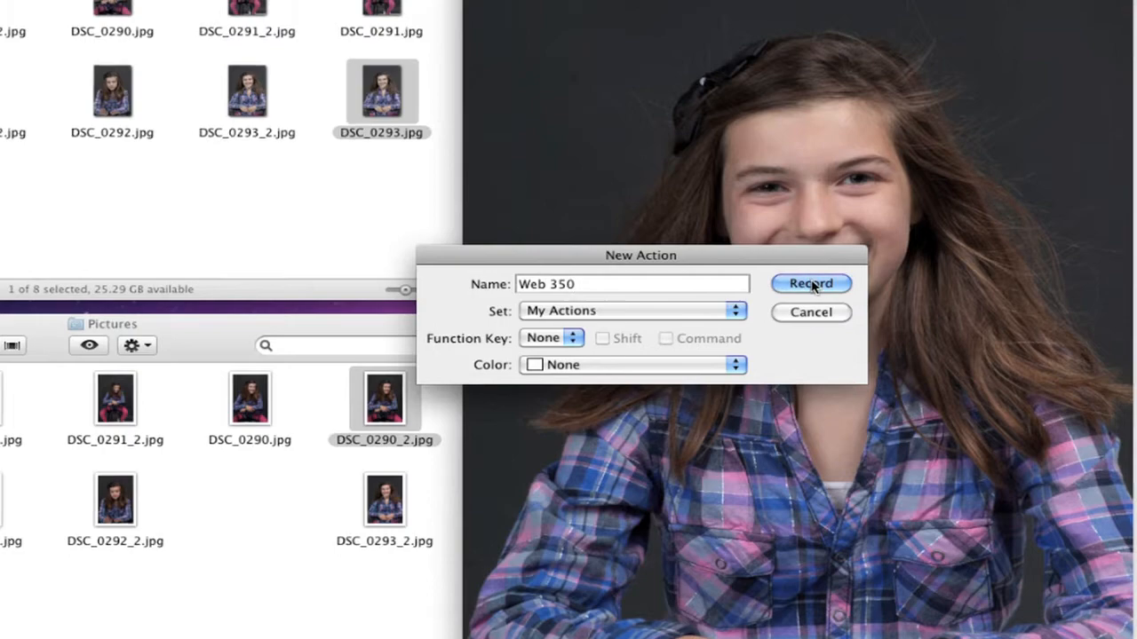
Begin recording the new Web 350 action in the My Actions set.
left_click(810, 285)
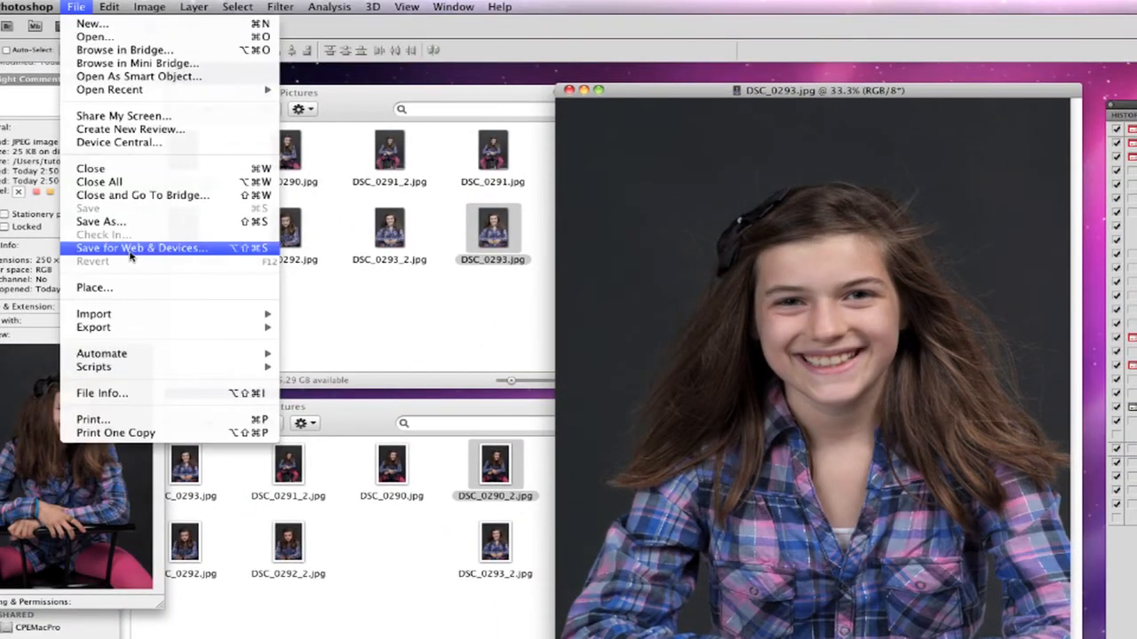
In Save for Web & Devices, set JPEG High at 350 px wide (350 × 526).
left_click(141, 248)
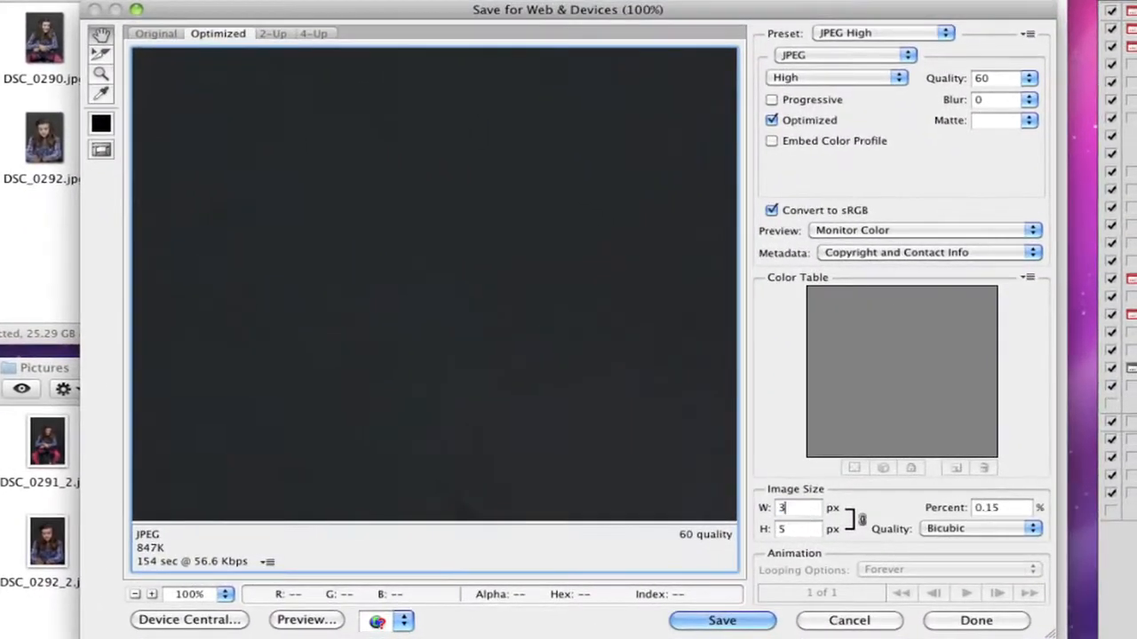
type("350")
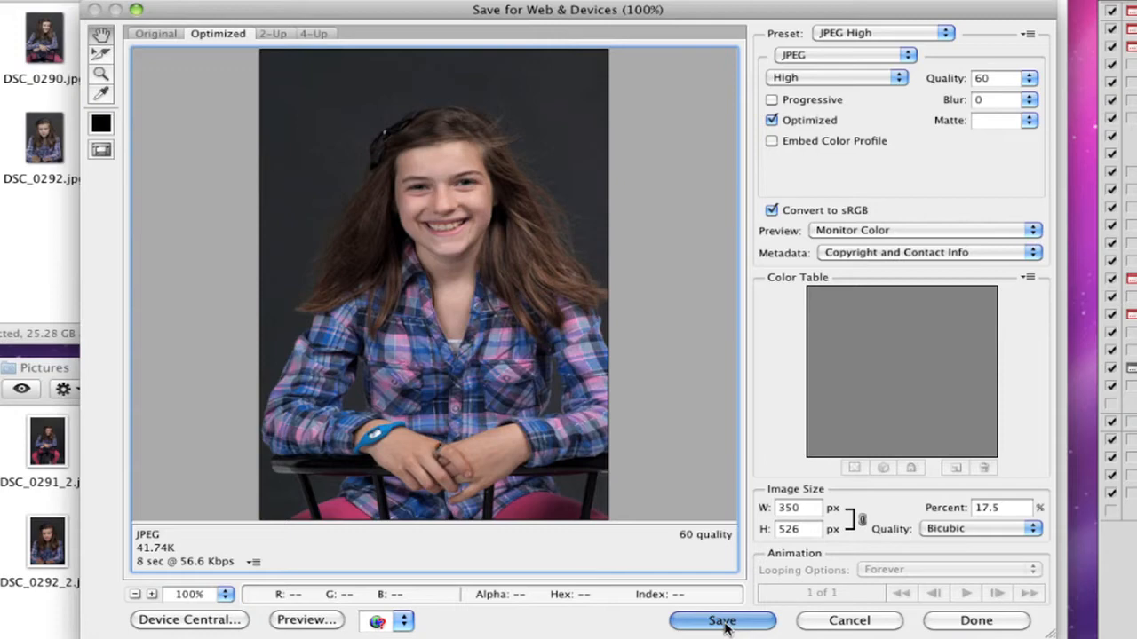
Save the 350-px JPEG to Pictures, replacing the existing DSC_0293.jpg.
left_click(721, 622)
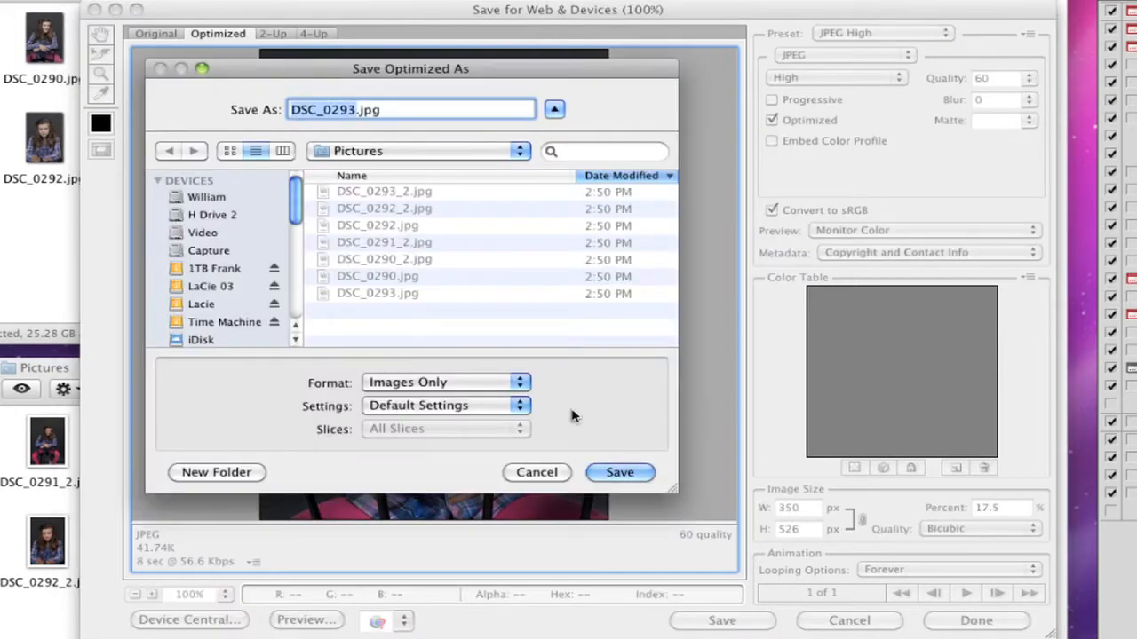
mouse_move(311, 142)
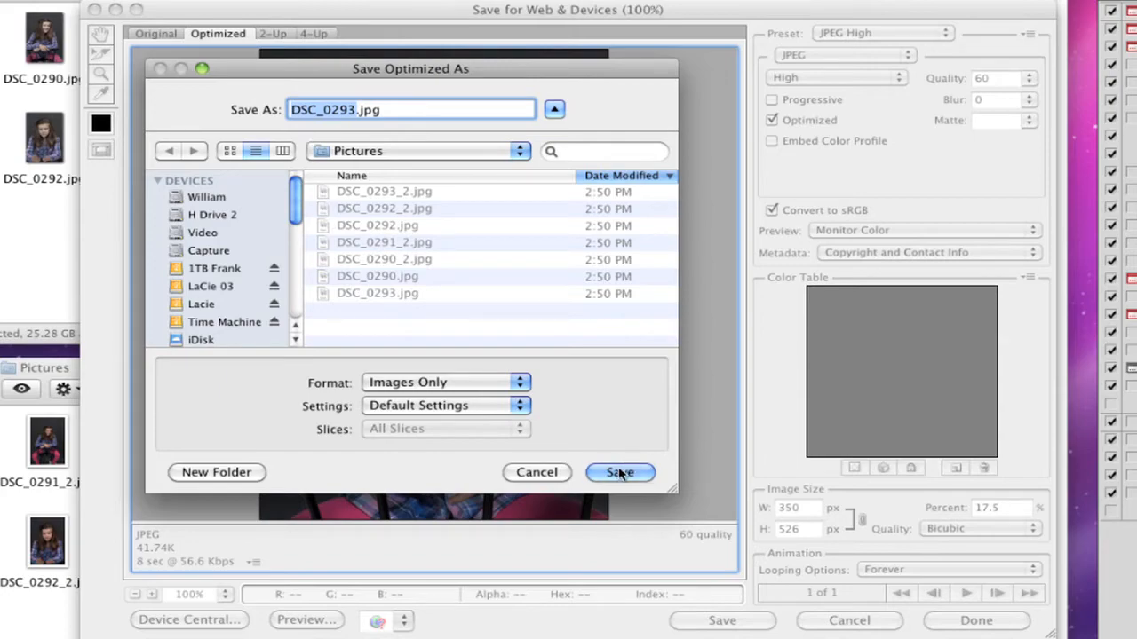
left_click(620, 472)
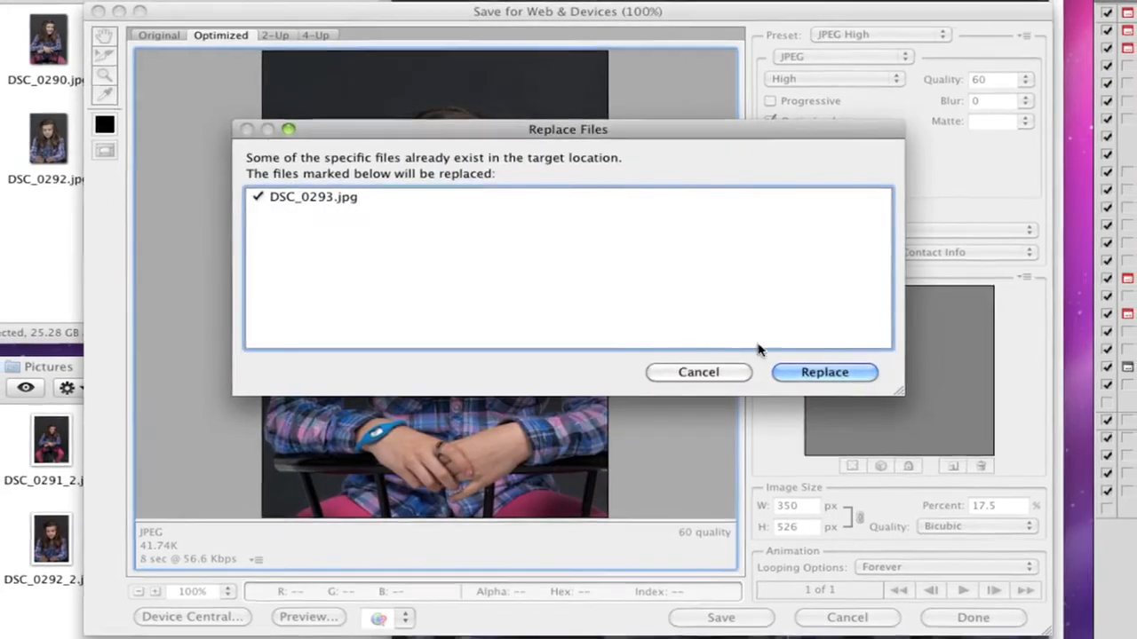
left_click(824, 373)
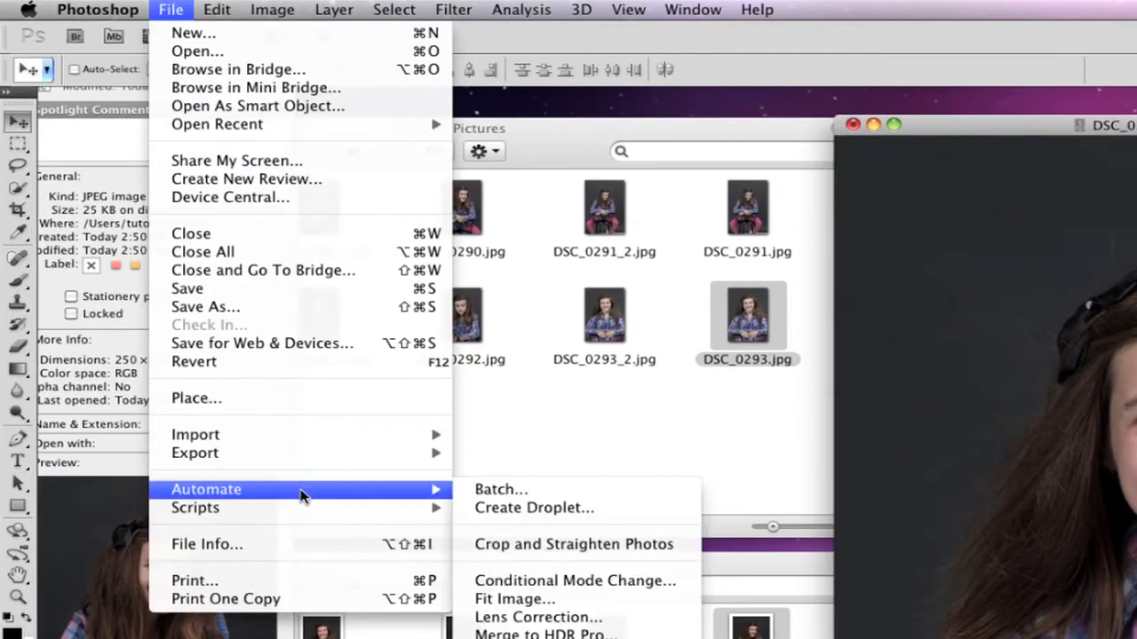
Create a droplet for the Web 350 action, saved as Web 350 on the Desktop.
left_click(533, 508)
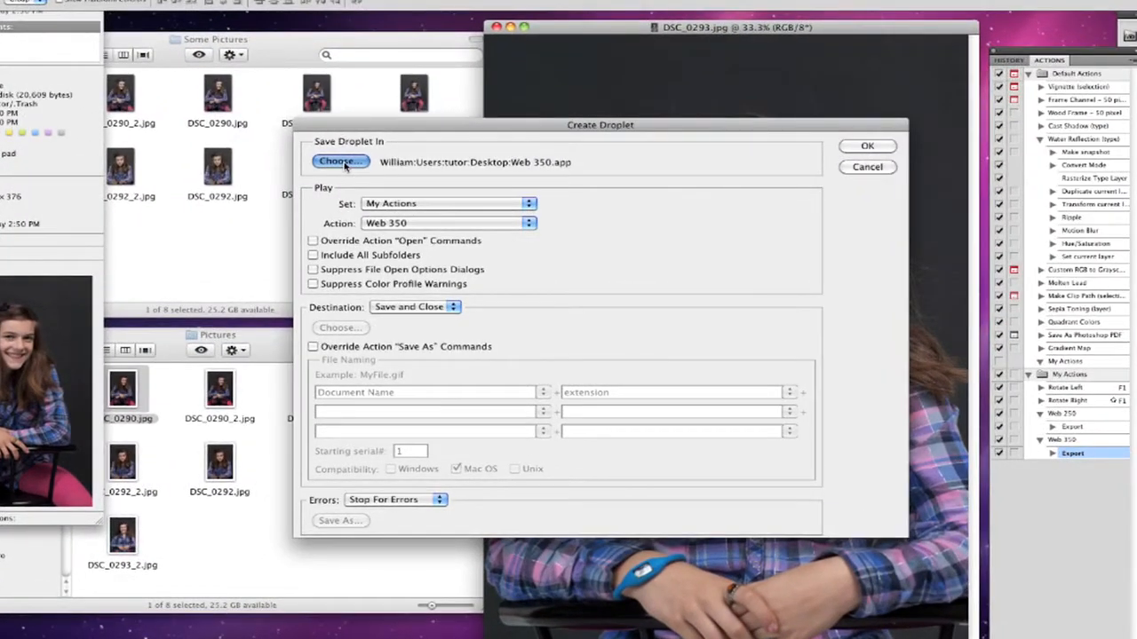
left_click(341, 161)
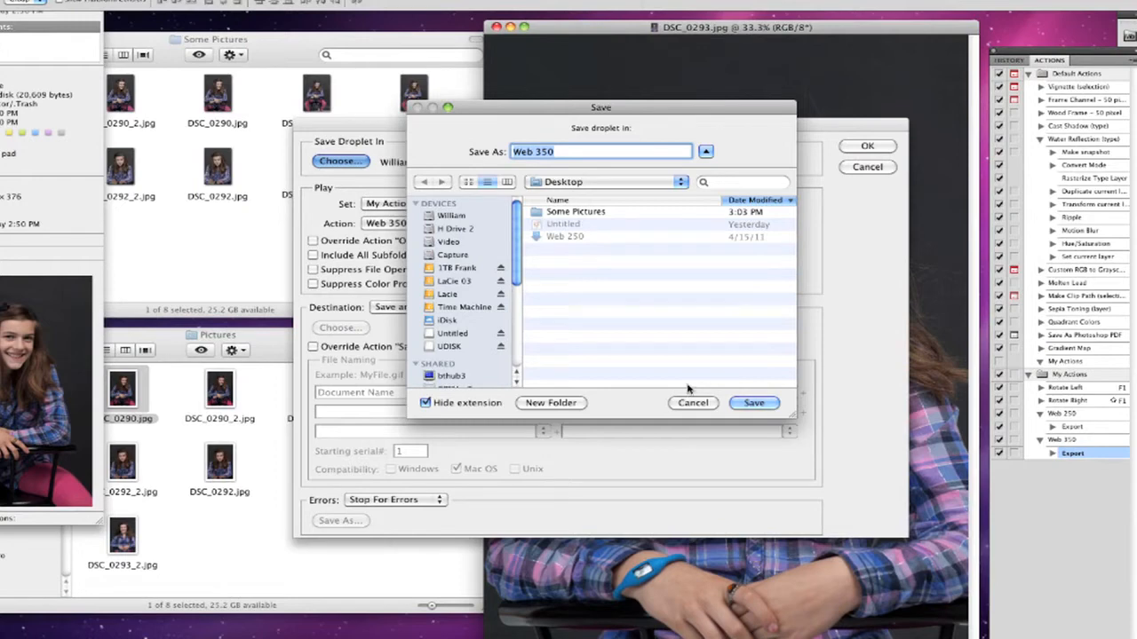
left_click(753, 401)
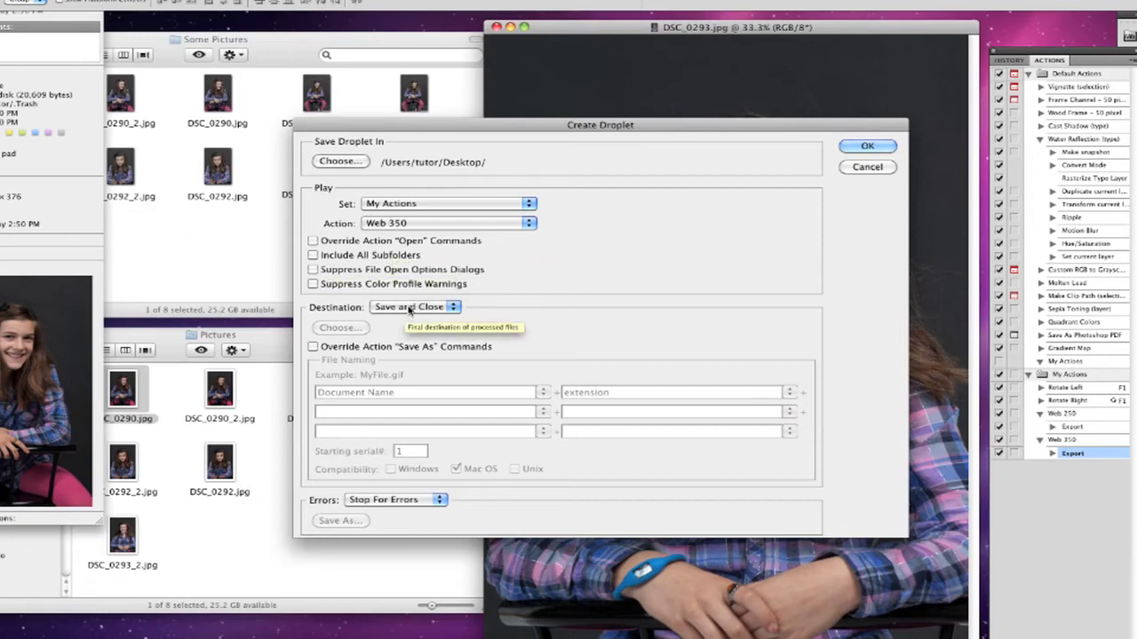
mouse_move(384, 309)
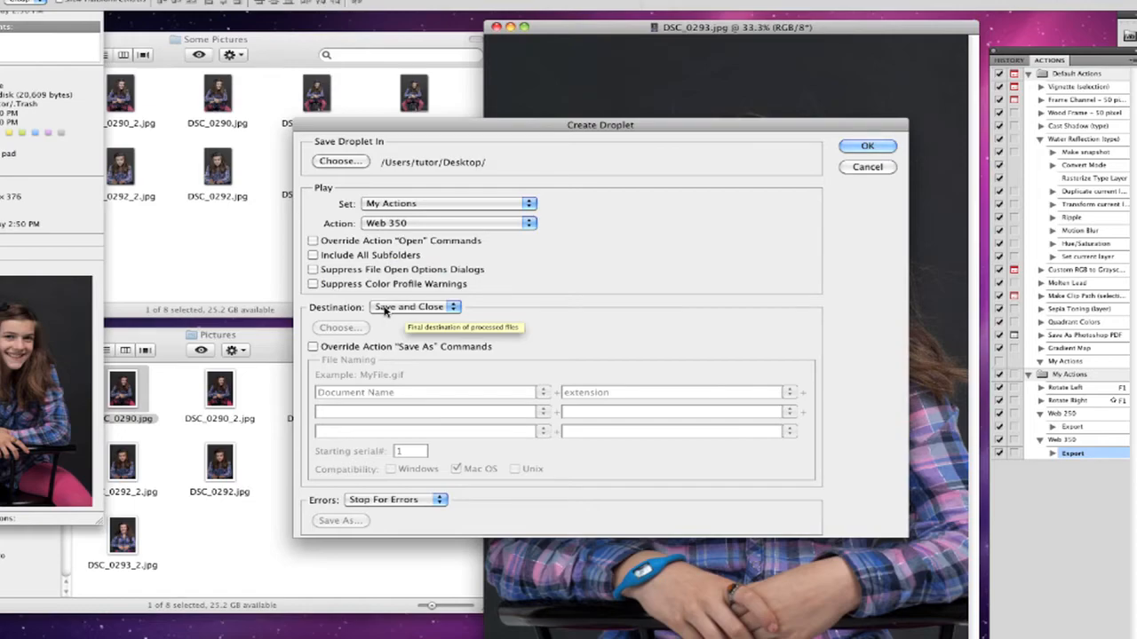
mouse_move(843, 217)
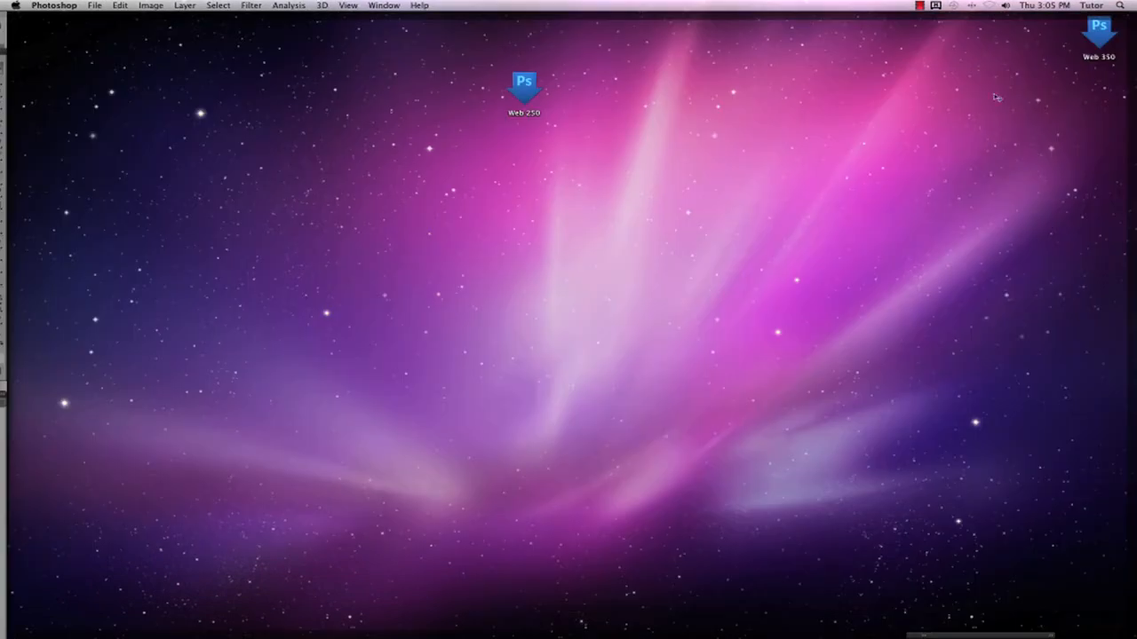
Place the Web 350 droplet below Web 250 and select all photos in Pictures.
left_click_drag(1097, 35, 535, 158)
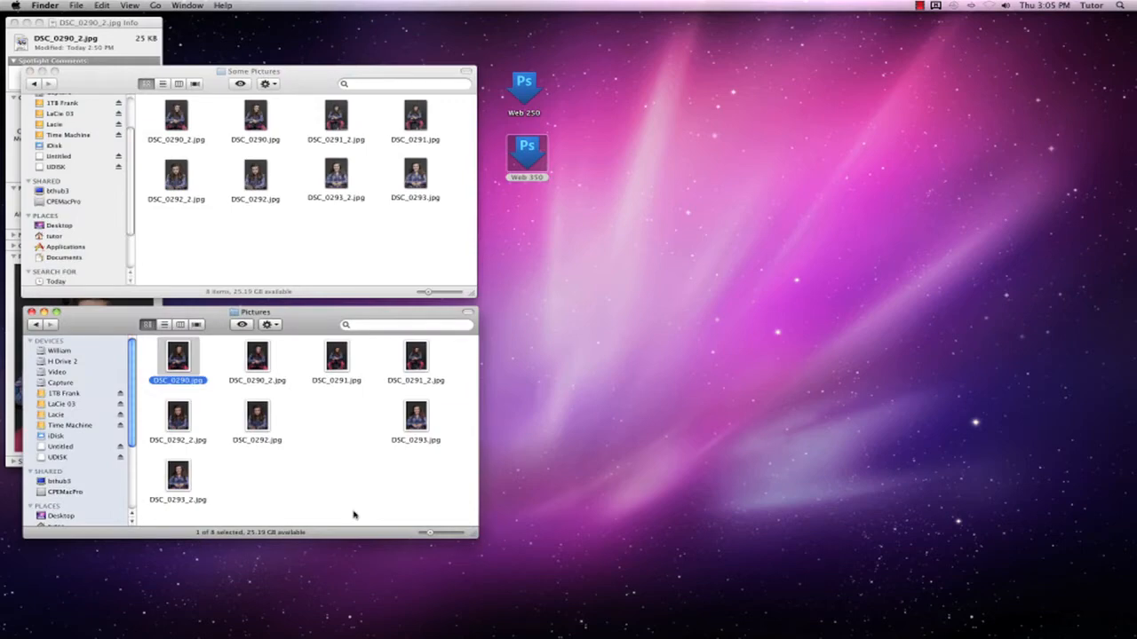
key("cmd+a")
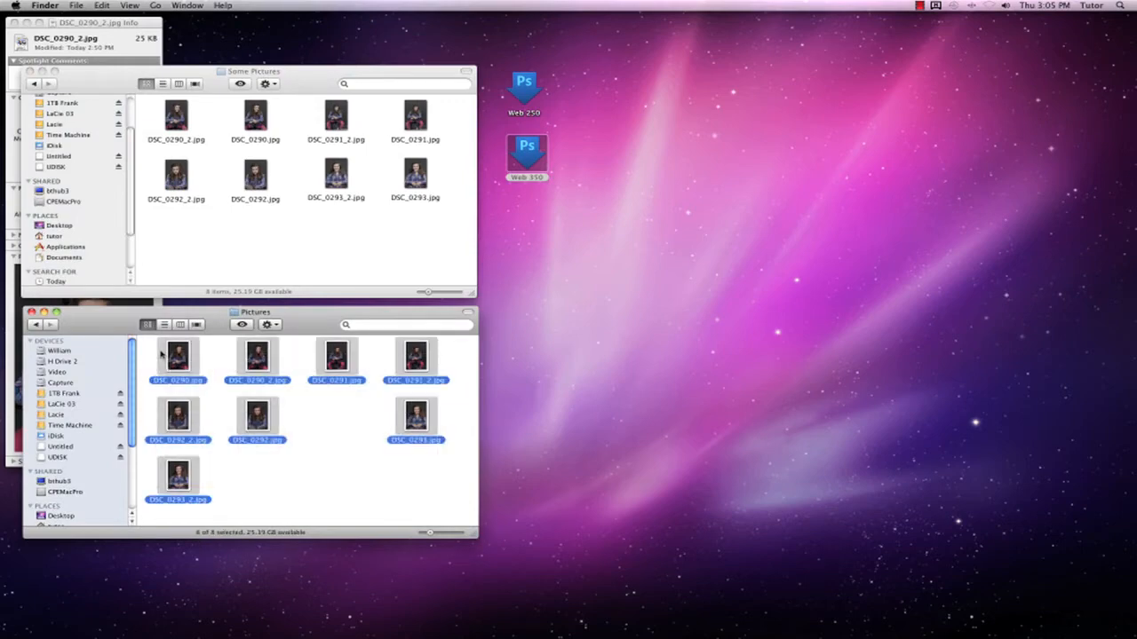